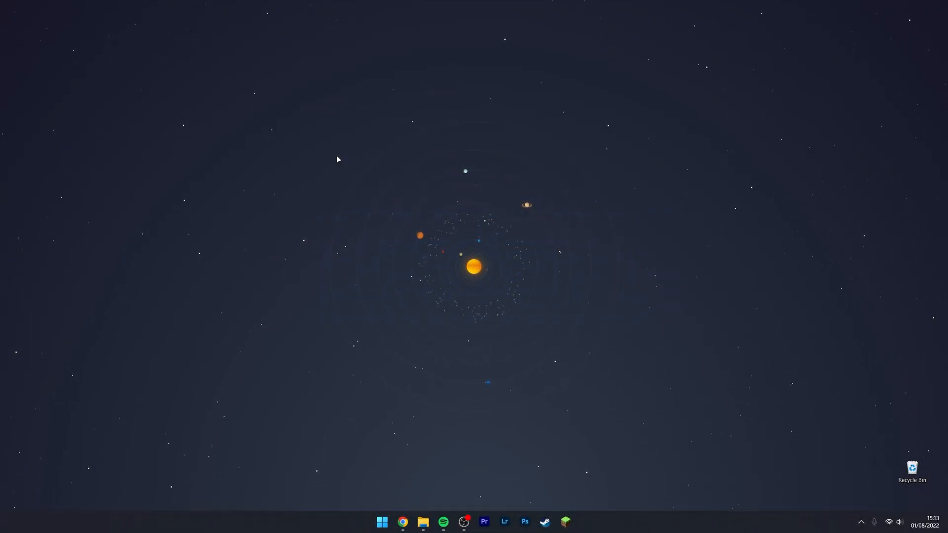
Launch Chrome from the taskbar and load the win-rar.com start page.
left_click(402, 521)
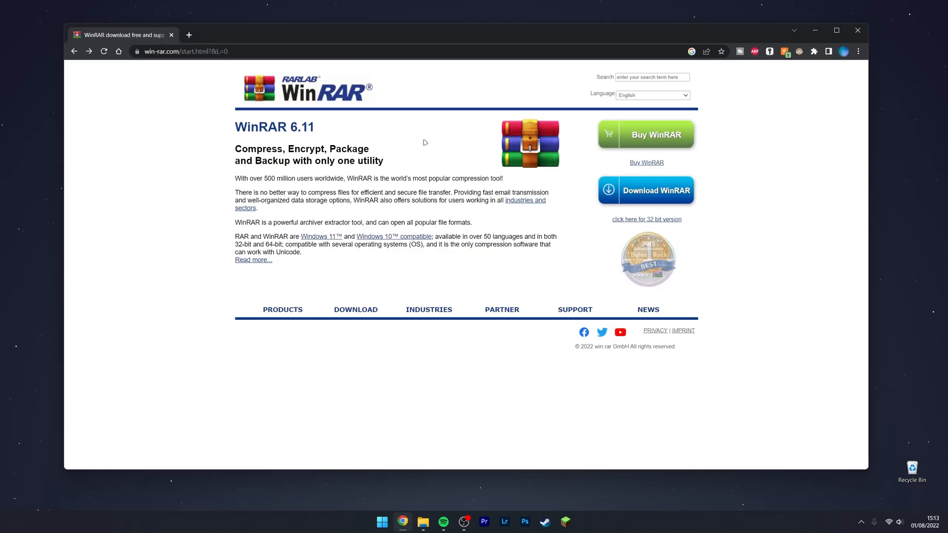
left_click(836, 31)
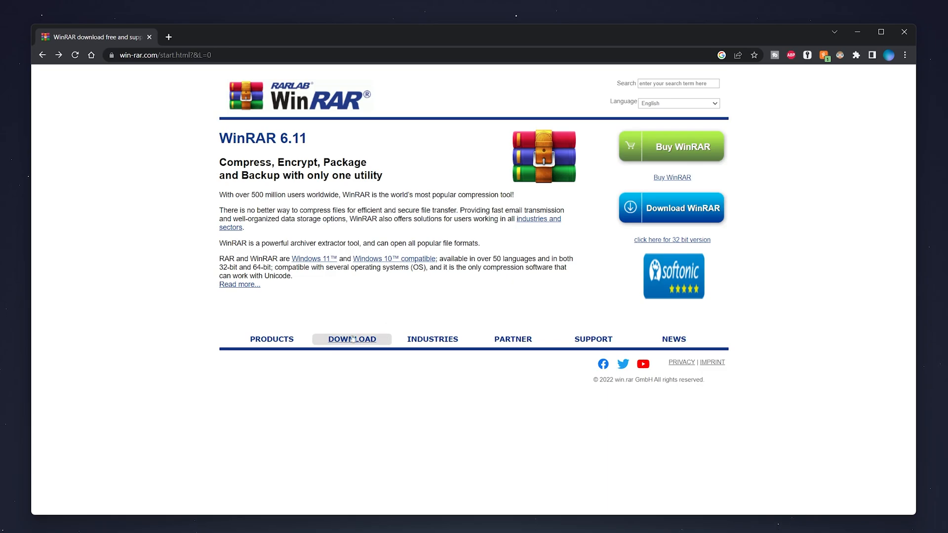
Go to the DOWNLOAD page and filter the platform list to Windows.
left_click(352, 339)
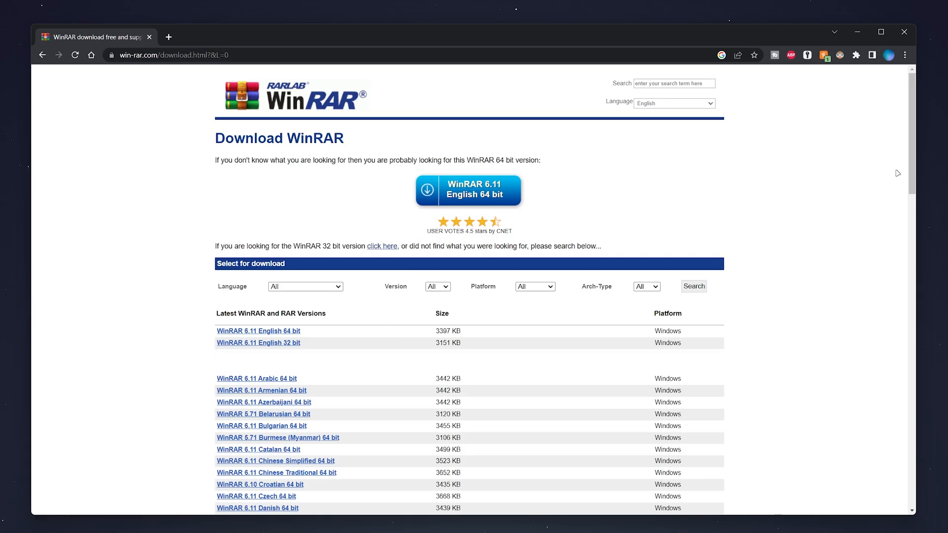
scroll("down", 3)
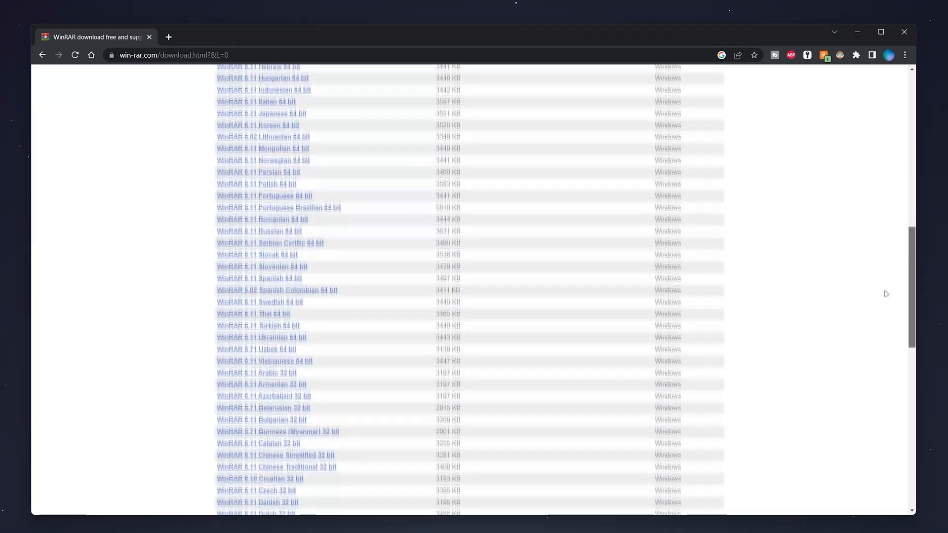
scroll("up", 3)
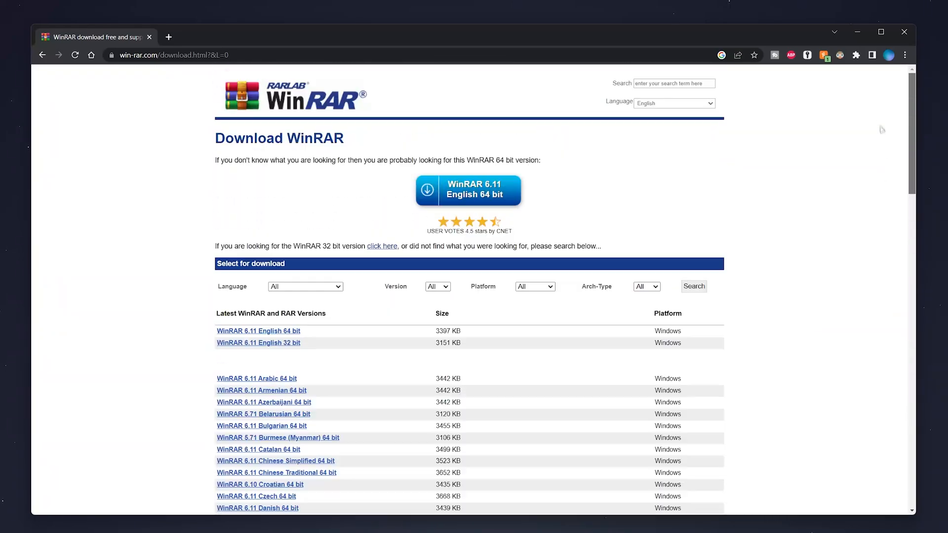
mouse_move(502, 310)
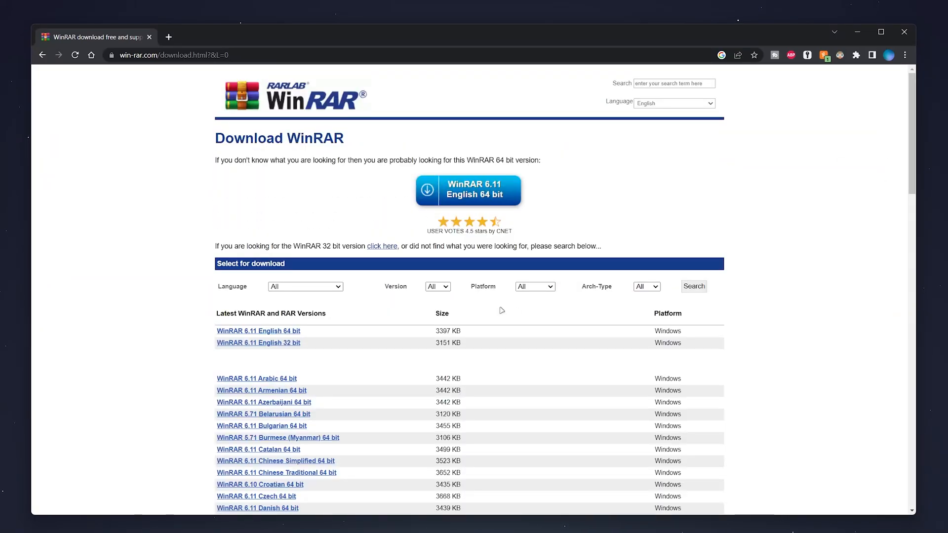
left_click(535, 286)
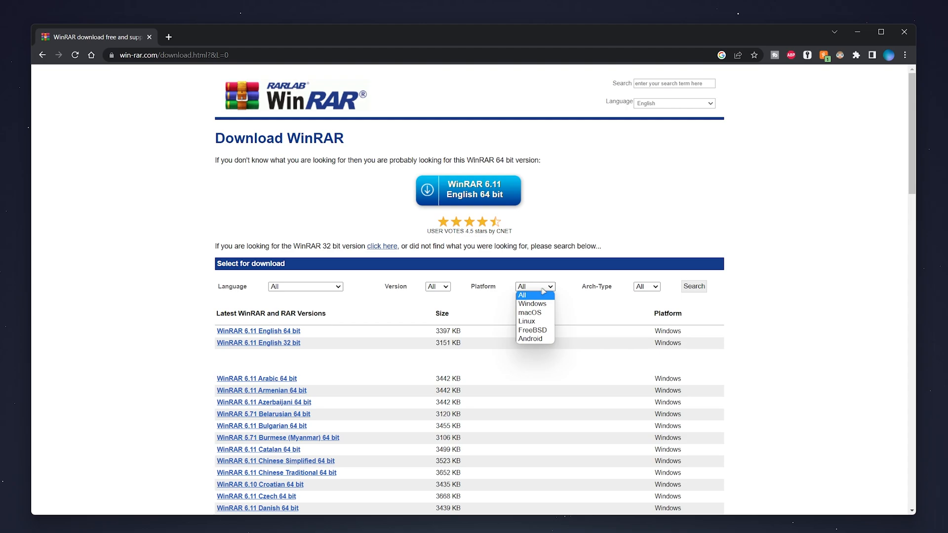
mouse_move(528, 320)
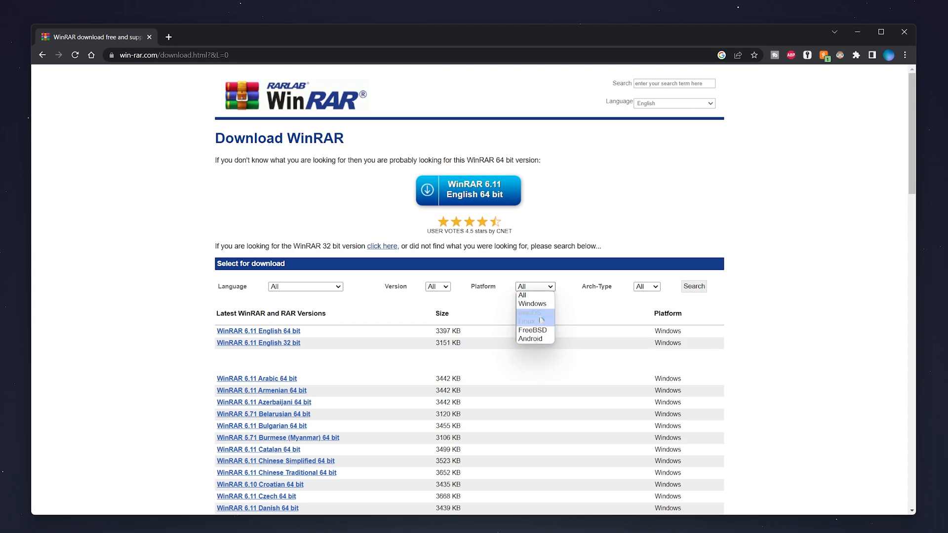
left_click(532, 303)
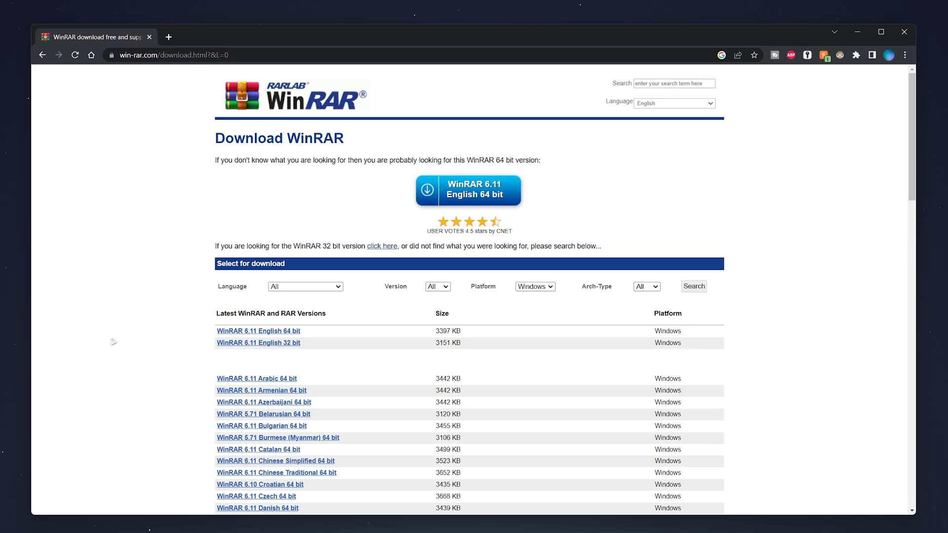
Start downloading the WinRAR 6.11 English 64 bit installer.
scroll("down", 3)
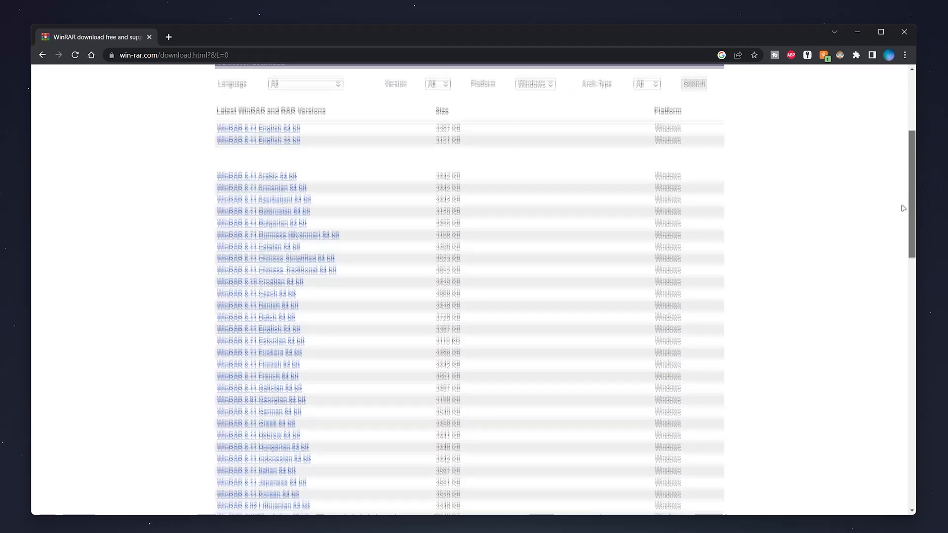
scroll("up", 3)
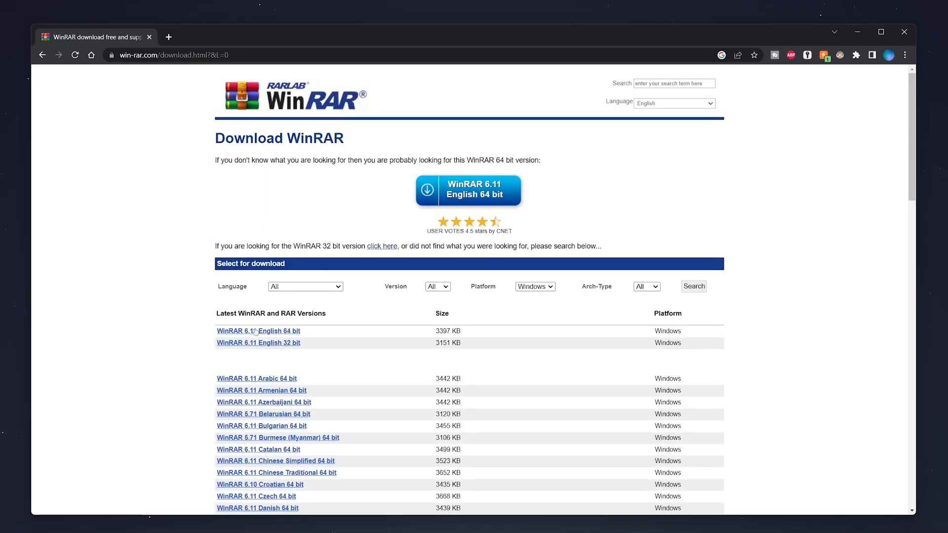
mouse_move(258, 331)
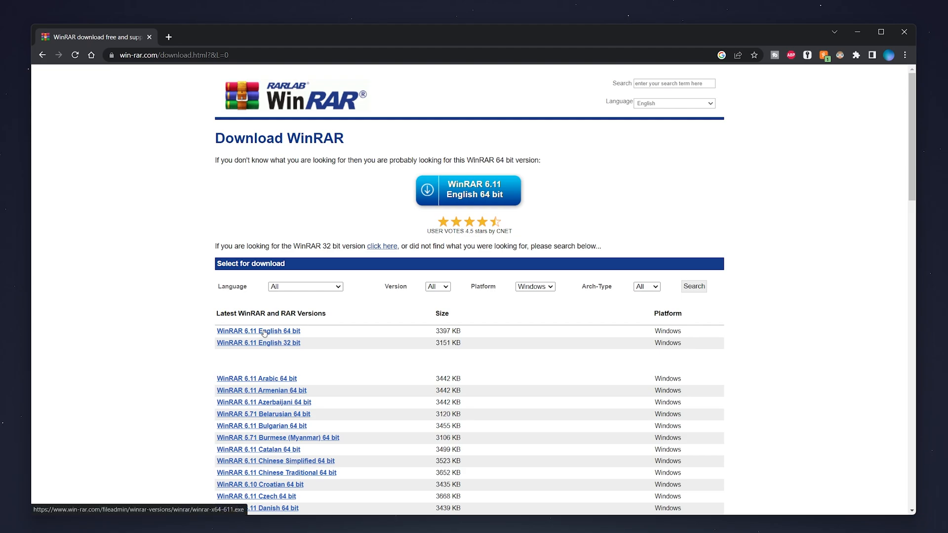
left_click(258, 331)
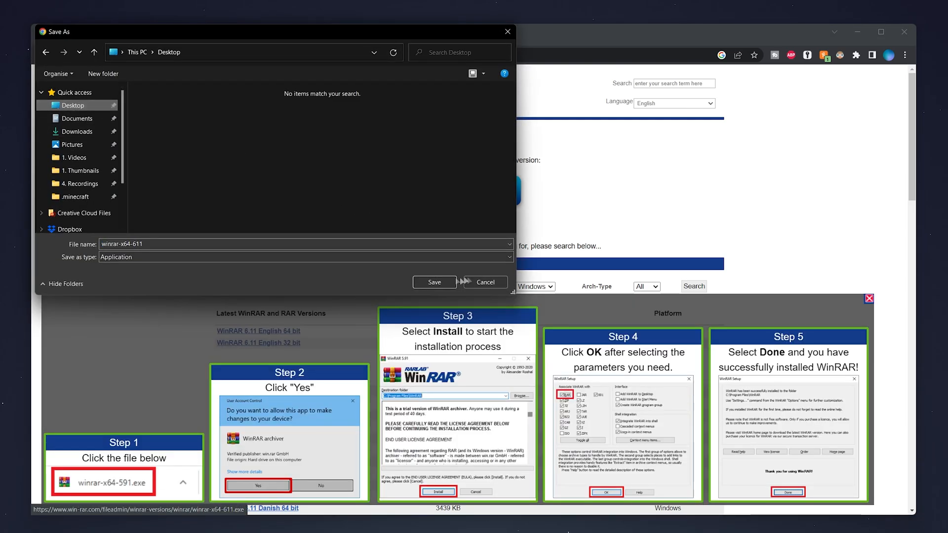
Save winrar-x64-611 to the Desktop.
left_click(435, 282)
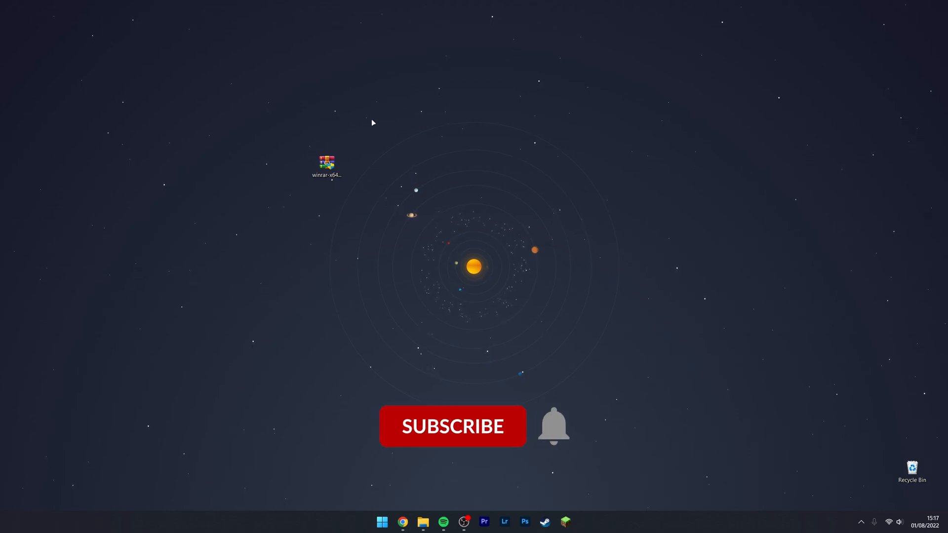
Launch winrar-x64-611 from the desktop and accept the license to install into C:\Program Files\WinRAR.
left_click(453, 426)
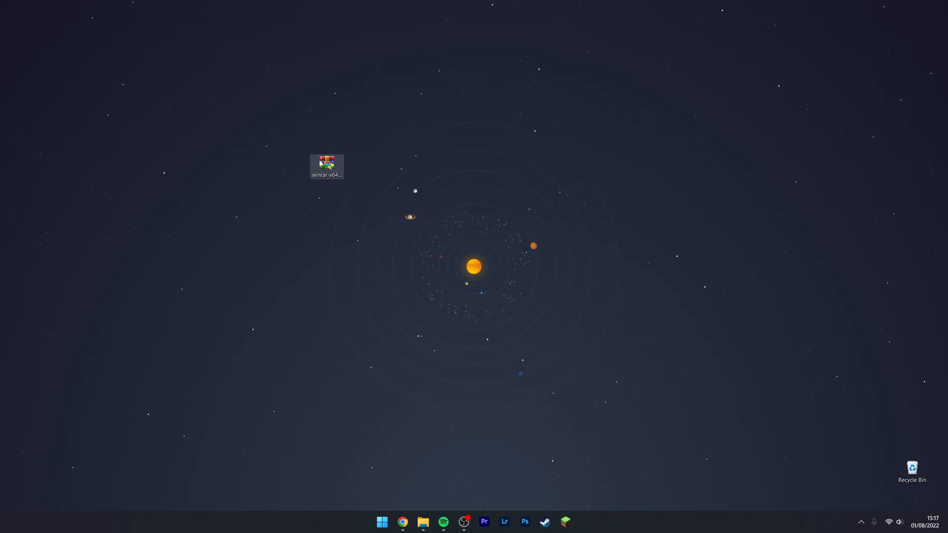
double_click(327, 163)
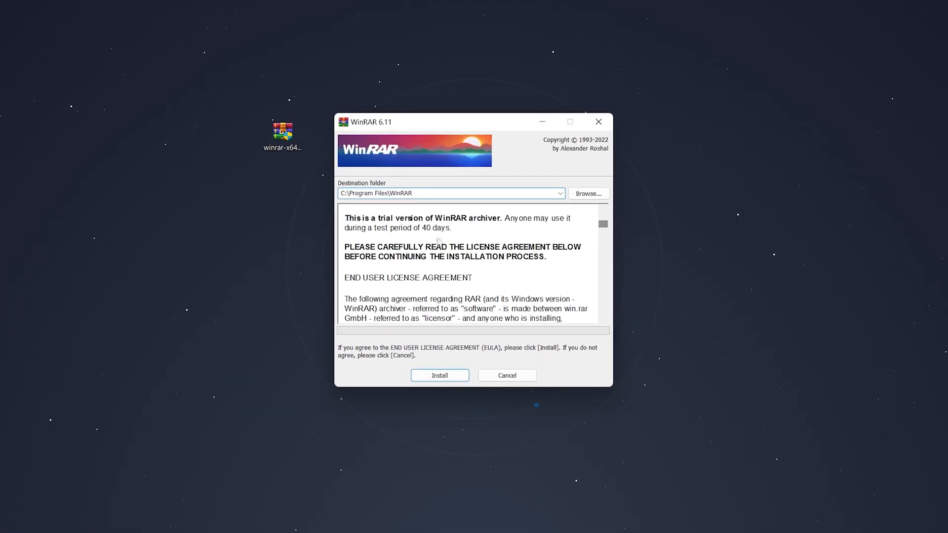
left_click(440, 375)
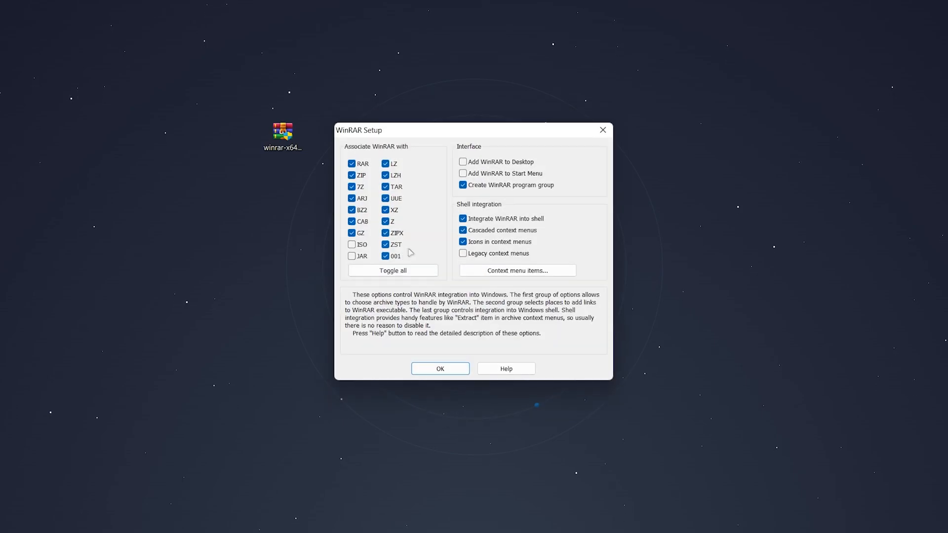
mouse_move(447, 292)
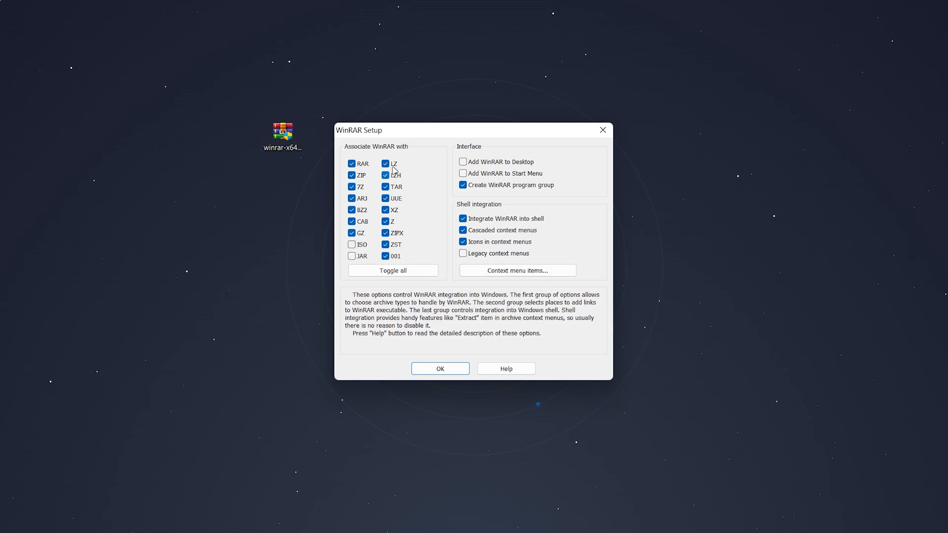
mouse_move(396, 211)
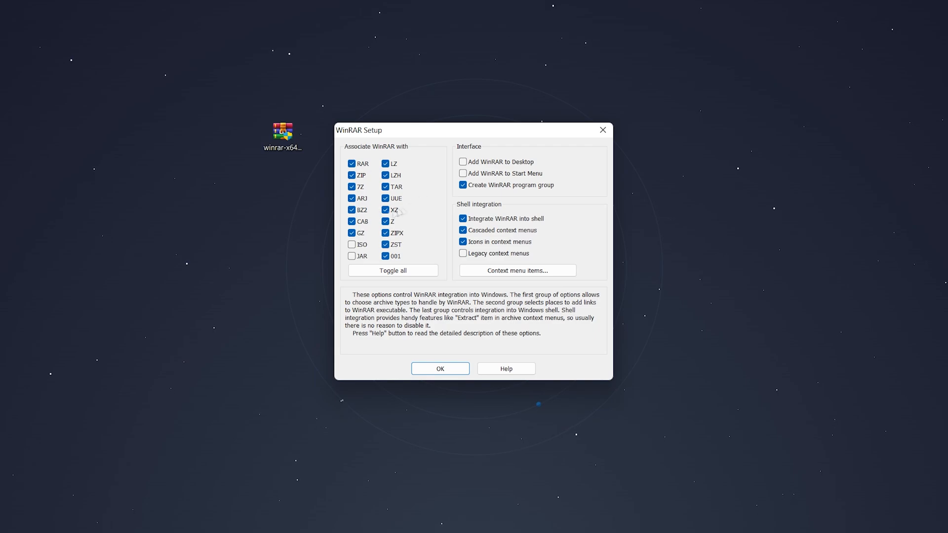
mouse_move(449, 187)
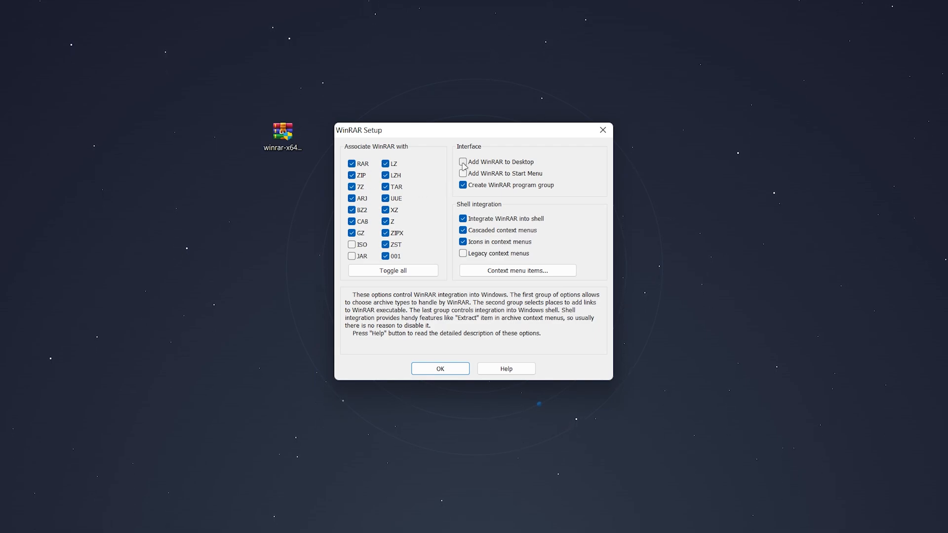
Keep default file associations and shell integration, with no Add to Desktop shortcut.
left_click(462, 174)
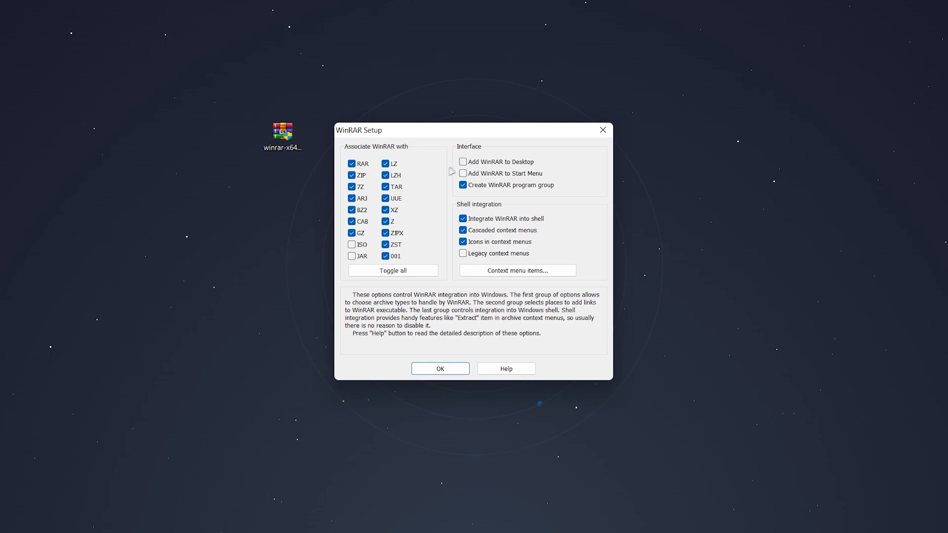
mouse_move(450, 201)
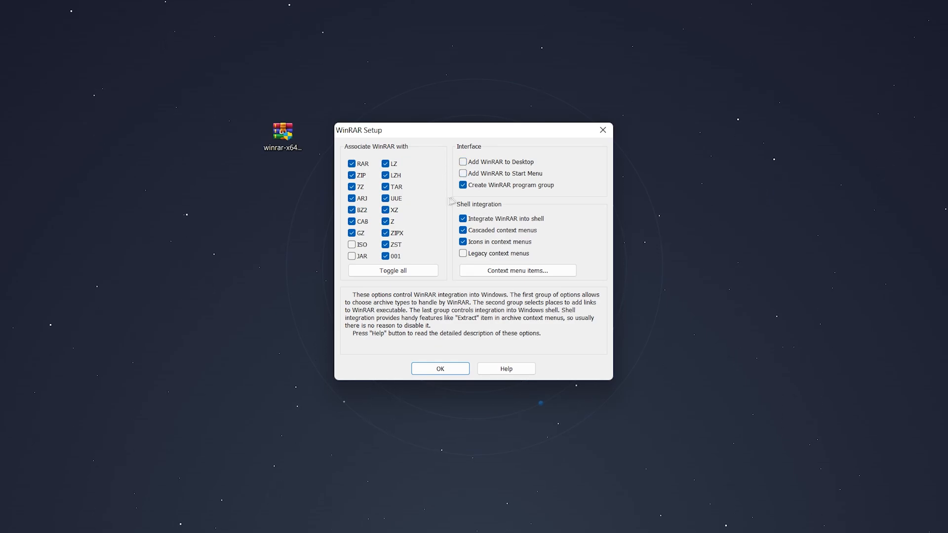
Confirm the integration settings, finish setup with Done, and close the WinRAR shortcuts folder.
left_click(440, 368)
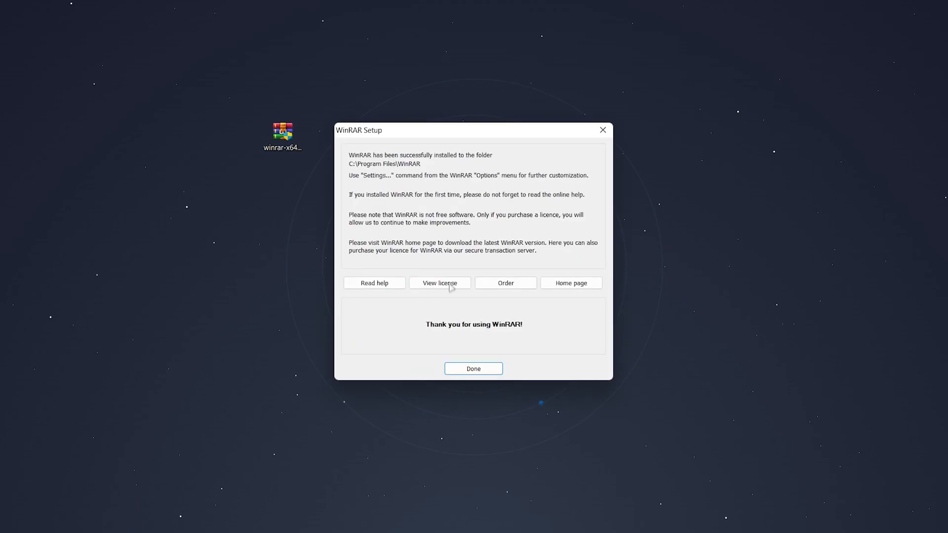
left_click(473, 368)
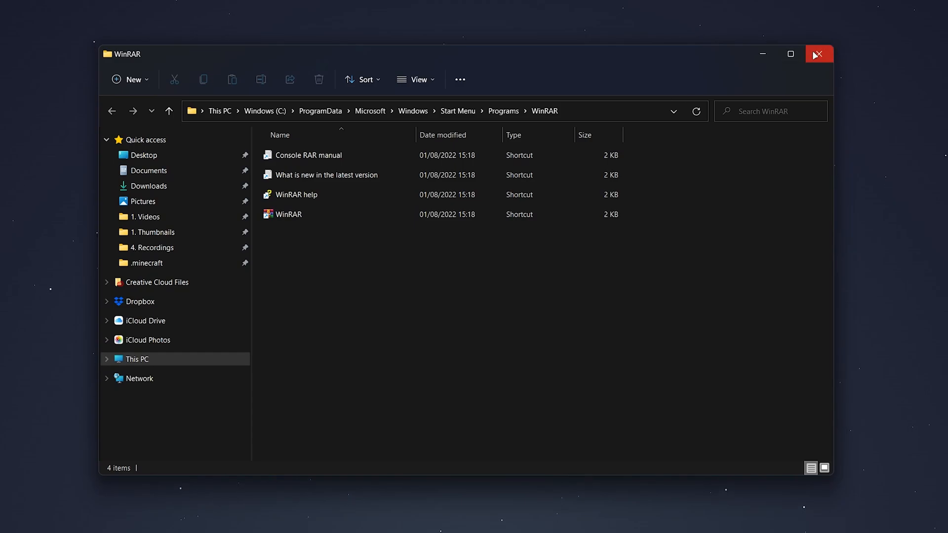
left_click(817, 53)
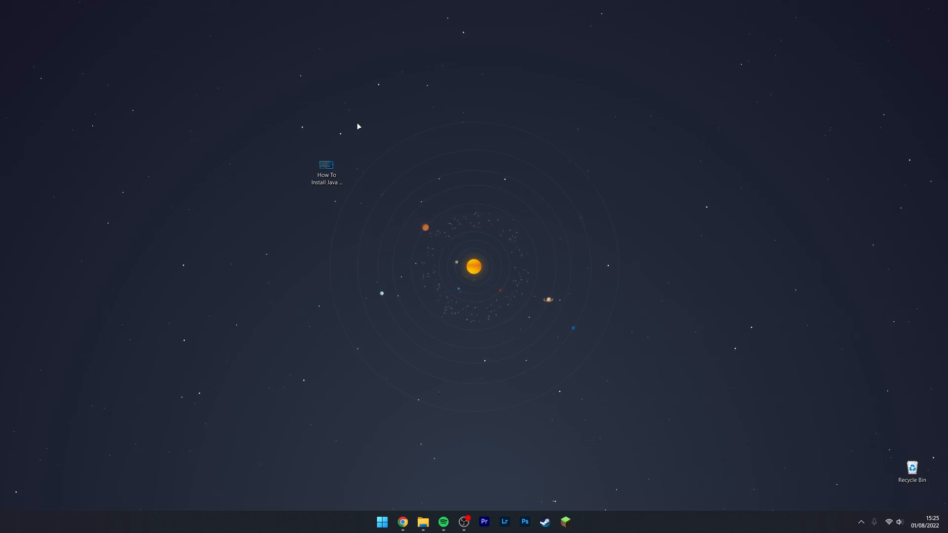
Add the How To Install Java image to a RAR archive on the desktop with default settings.
left_click(327, 171)
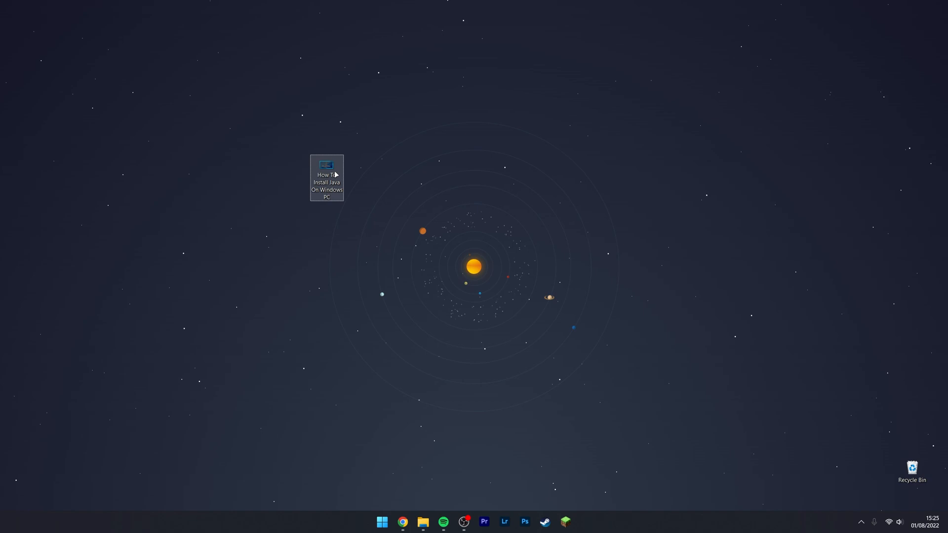
right_click(327, 175)
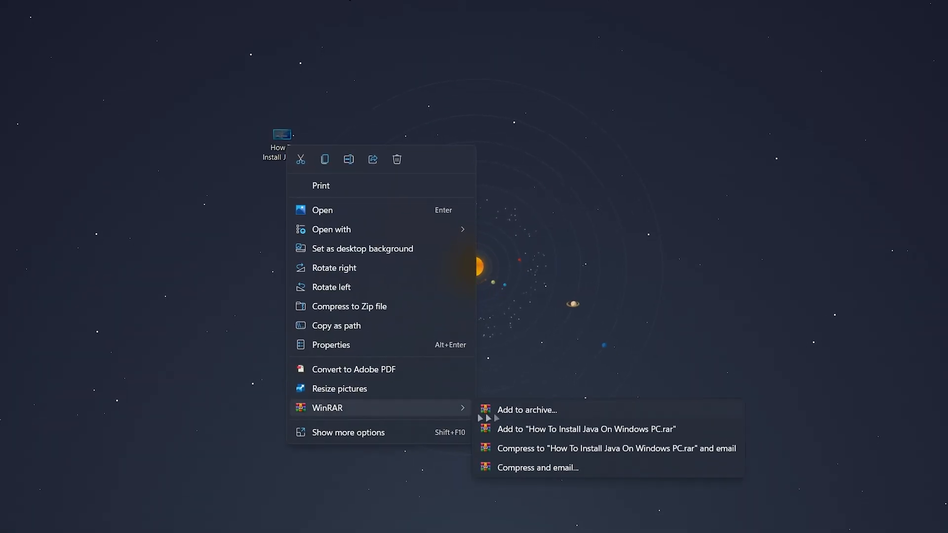
mouse_move(613, 469)
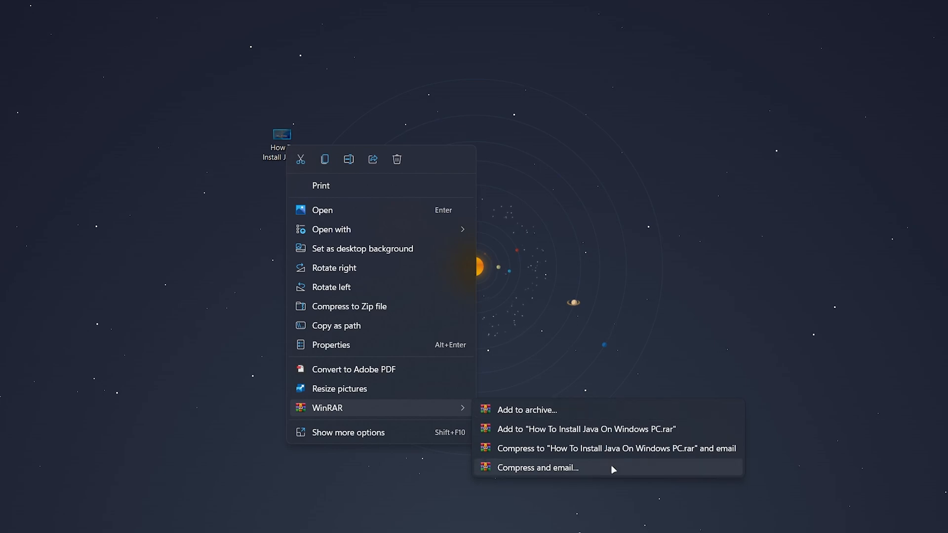
mouse_move(527, 410)
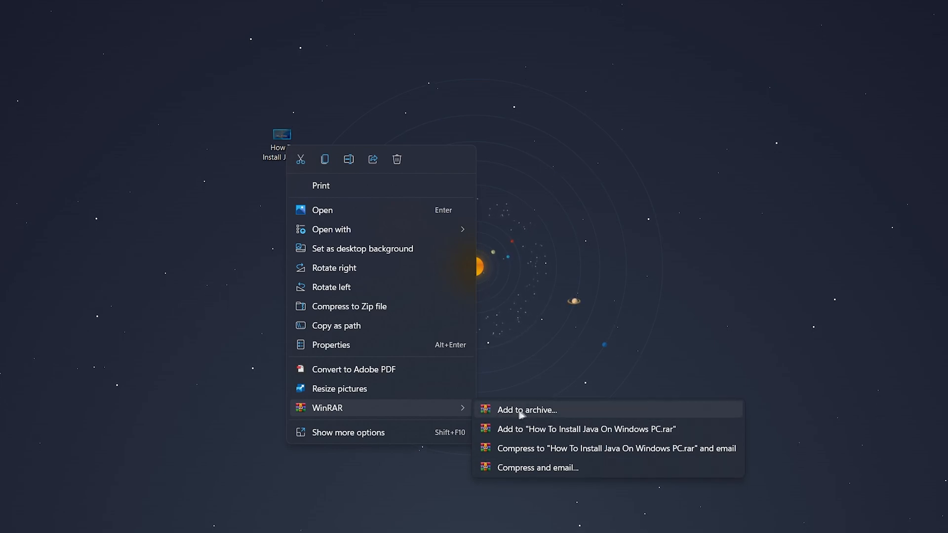
left_click(526, 410)
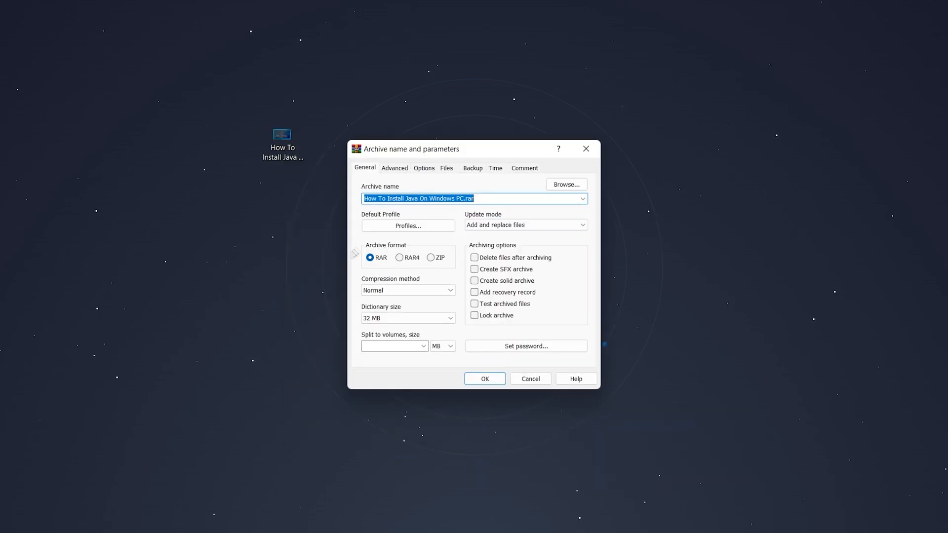
mouse_move(458, 280)
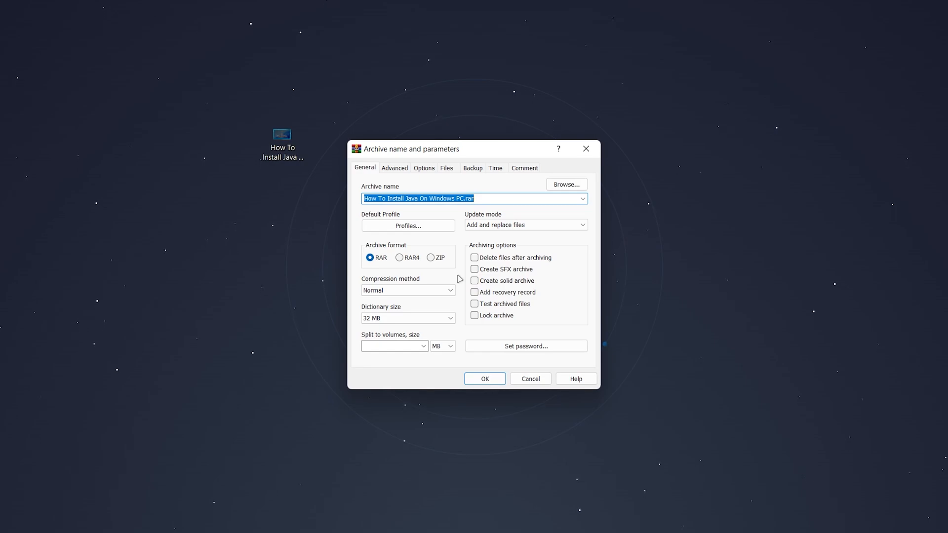
mouse_move(524, 242)
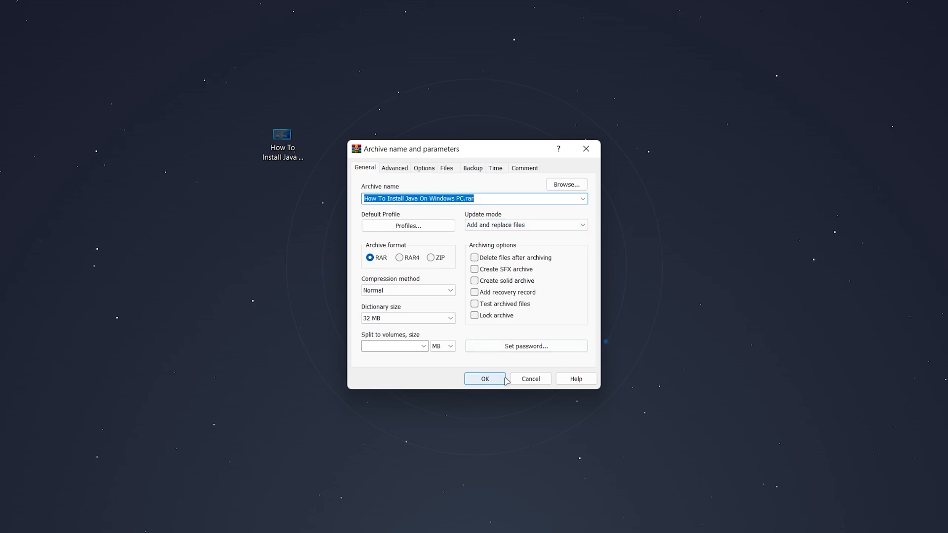
left_click(484, 379)
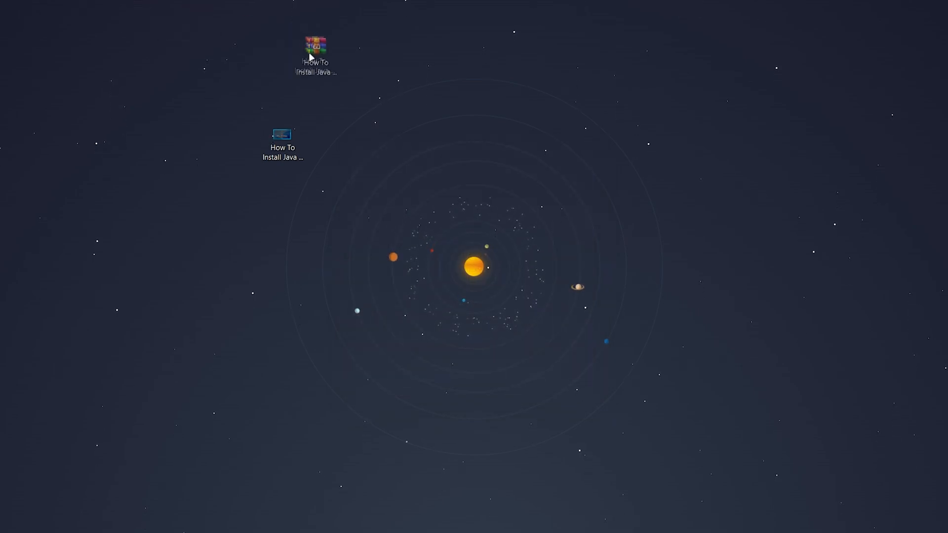
Move the new .rar beside the image, view its contents, then Extract Here onto the desktop.
left_click_drag(314, 46, 327, 133)
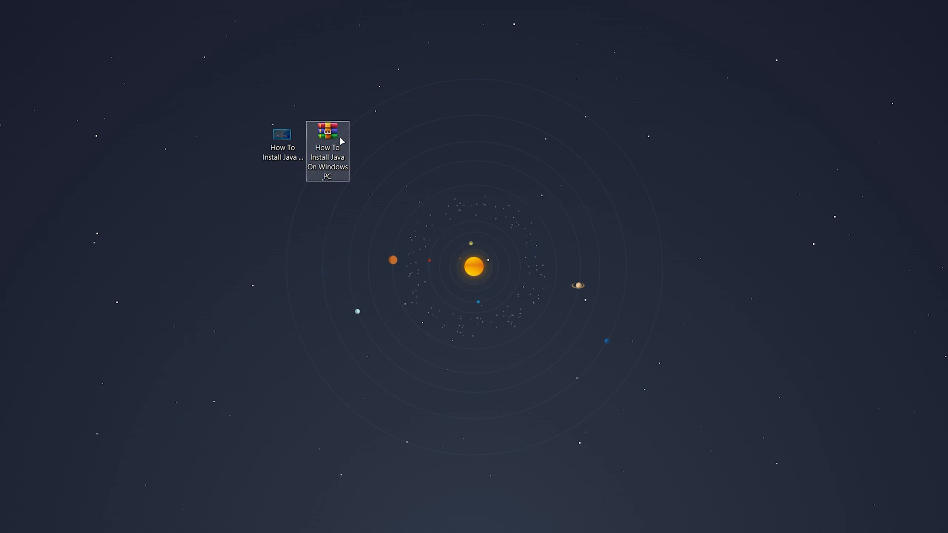
double_click(326, 132)
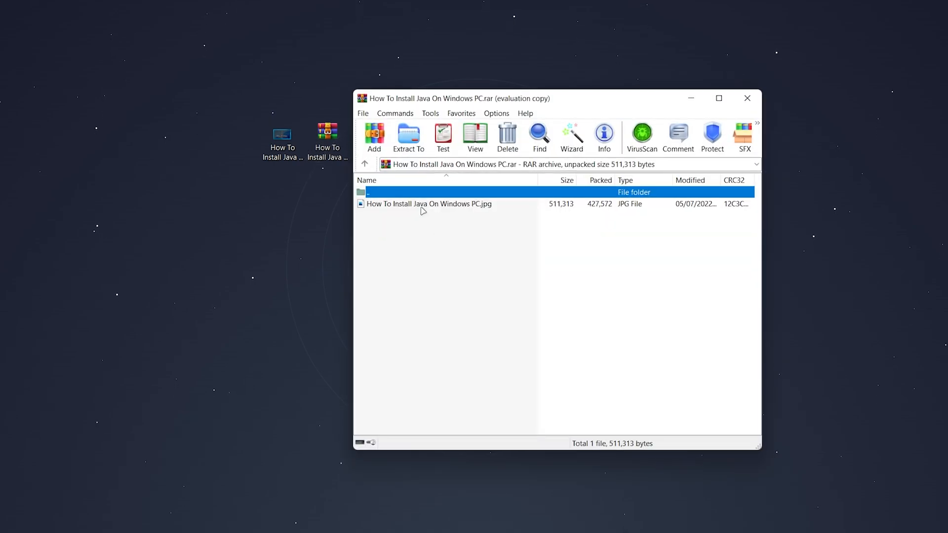
left_click(748, 98)
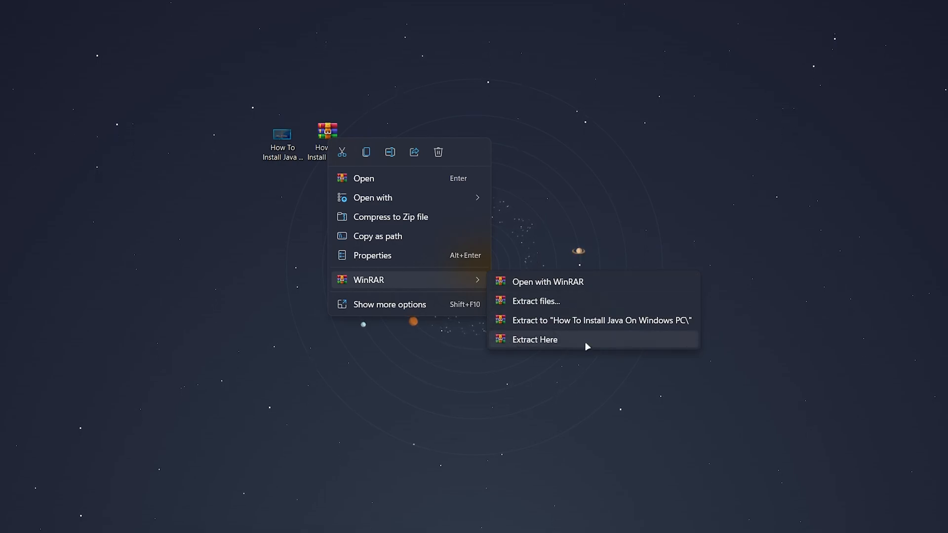
left_click(534, 339)
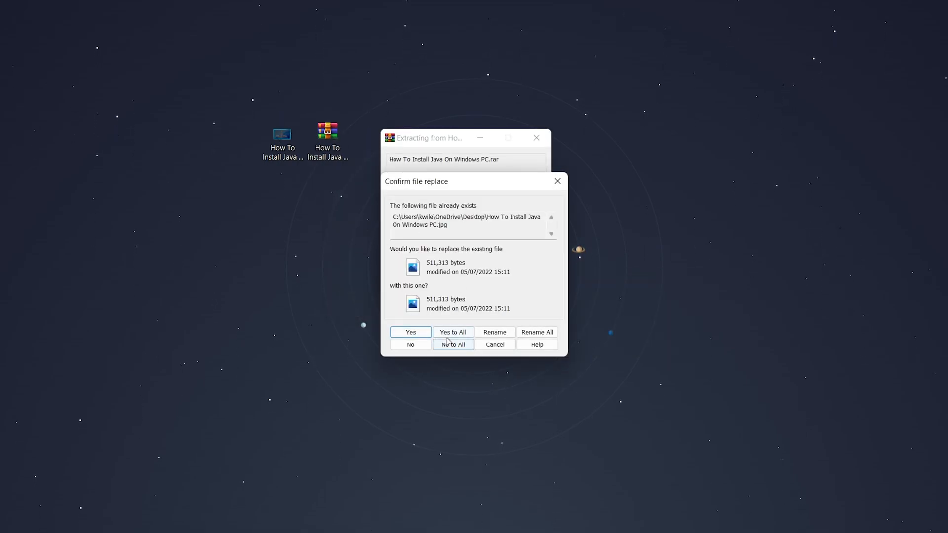